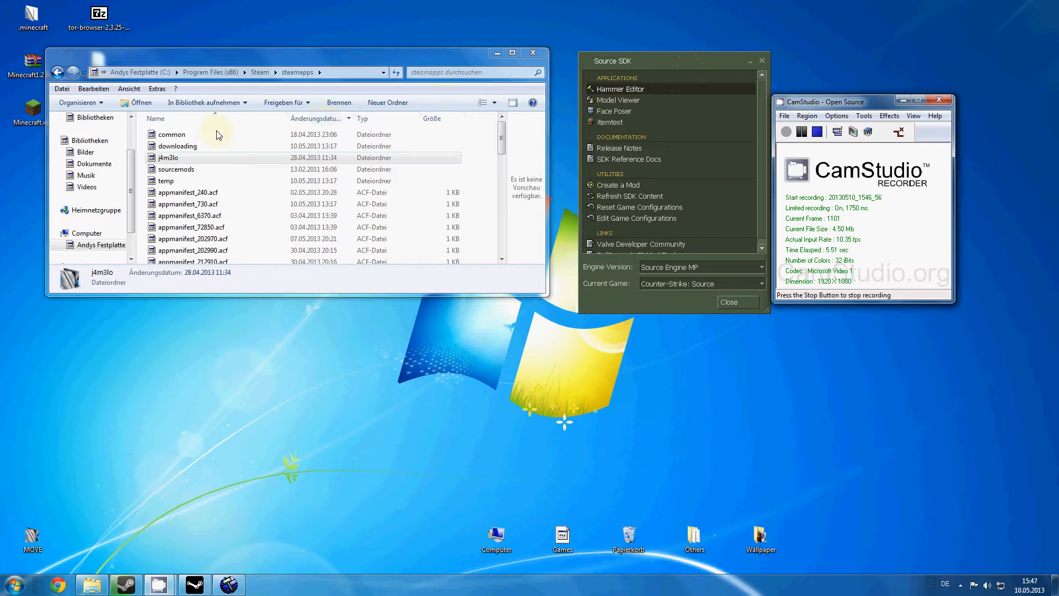
mouse_move(196, 145)
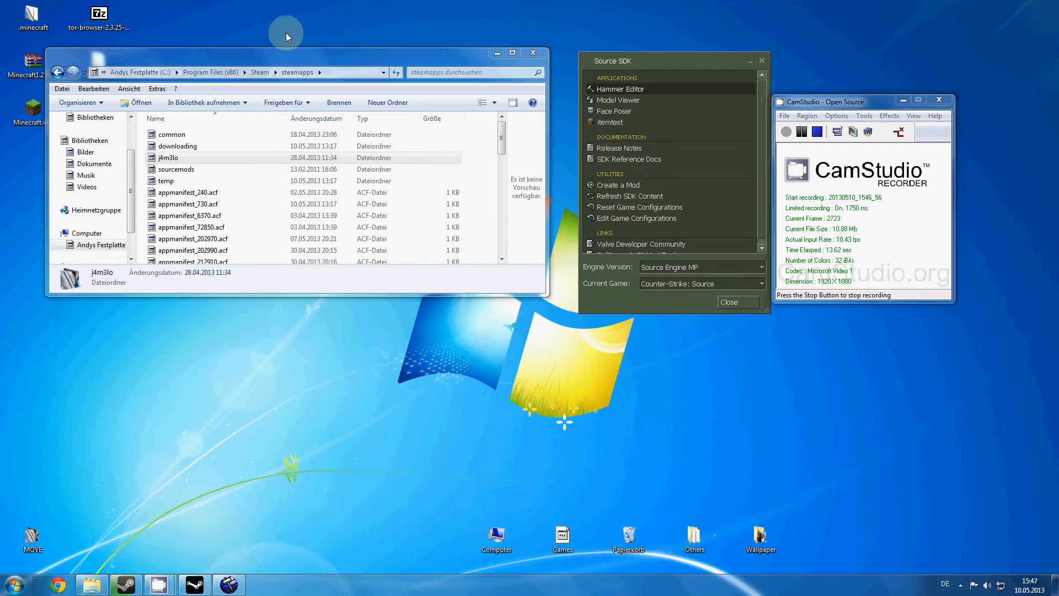
Browse from j4m3lo into Counter-Strike Source\cstrike, then return to the j4m3lo folder.
left_click(168, 157)
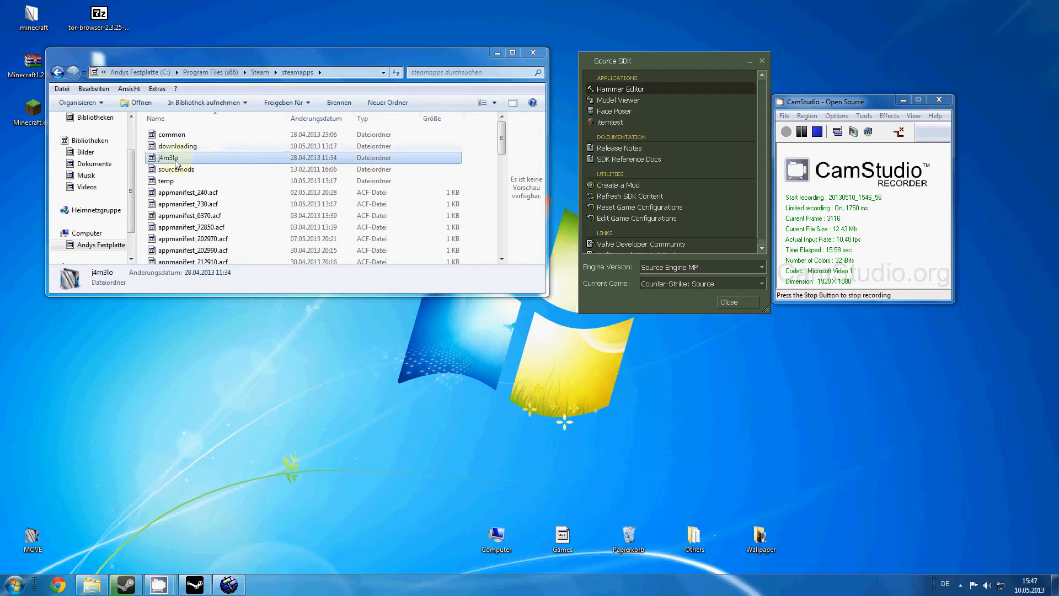
double_click(168, 158)
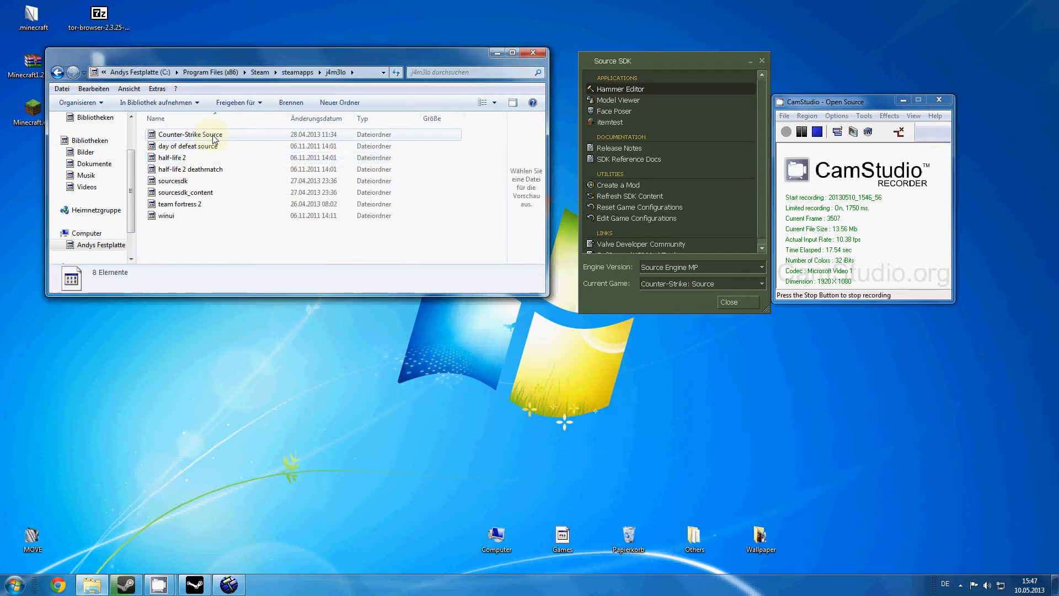
double_click(190, 133)
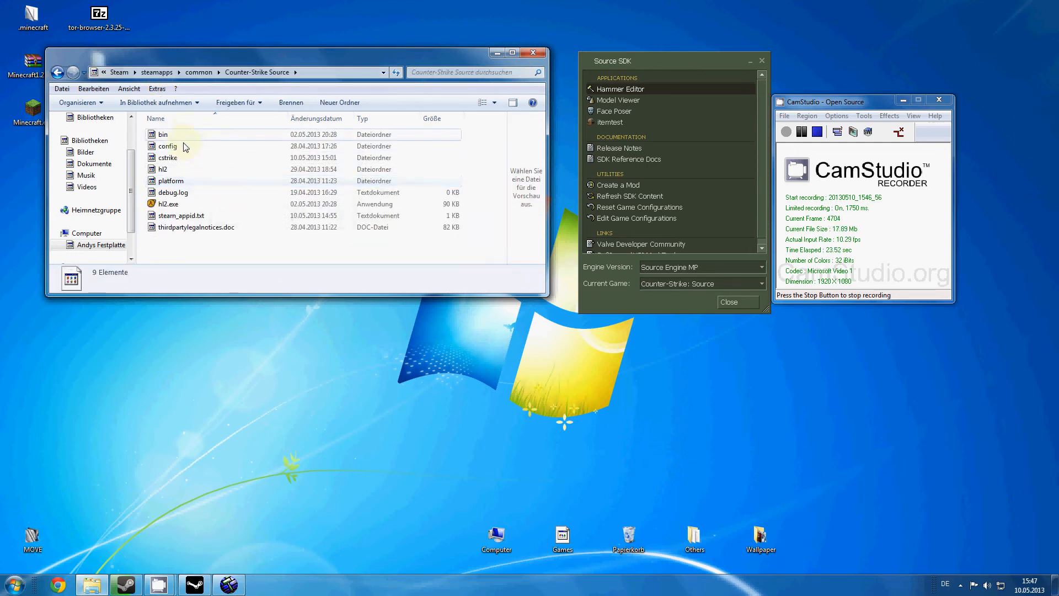
double_click(168, 158)
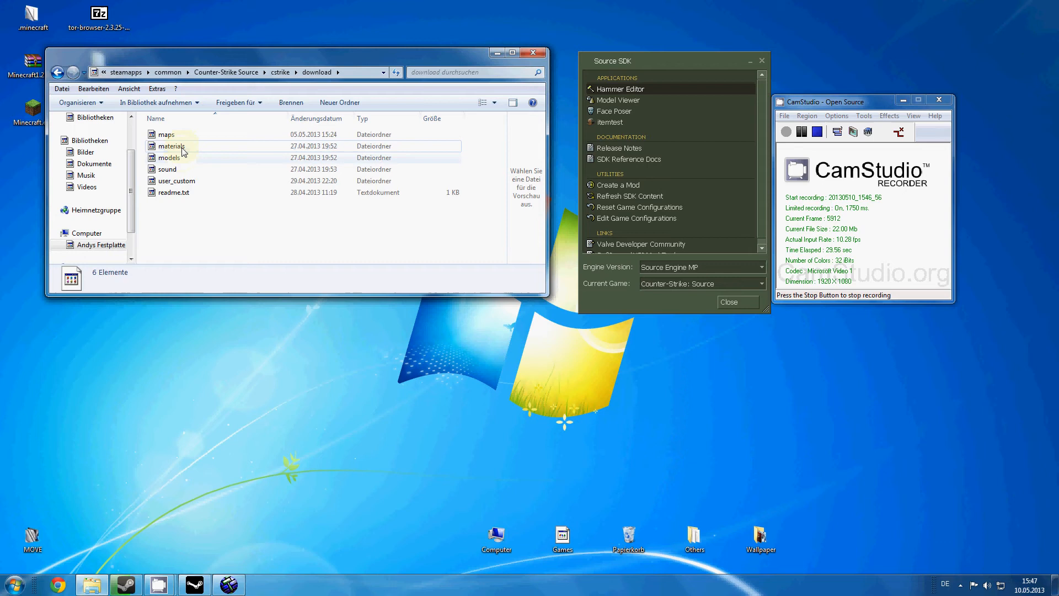
left_click(166, 169)
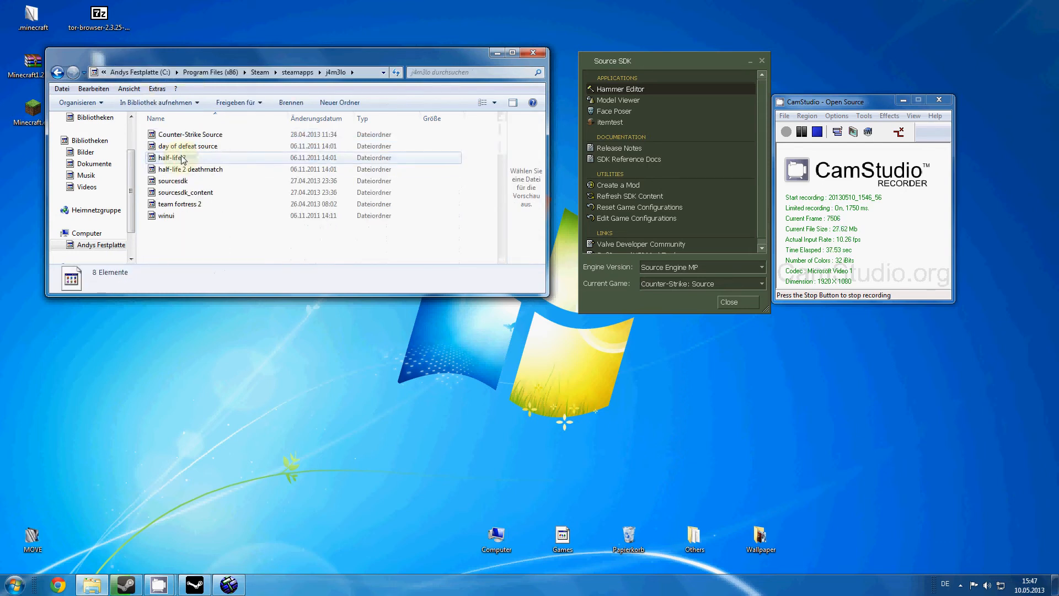
Browse into Counter-Strike Source\cstrike showing materials, models, sound and gameinfo.txt.
double_click(190, 134)
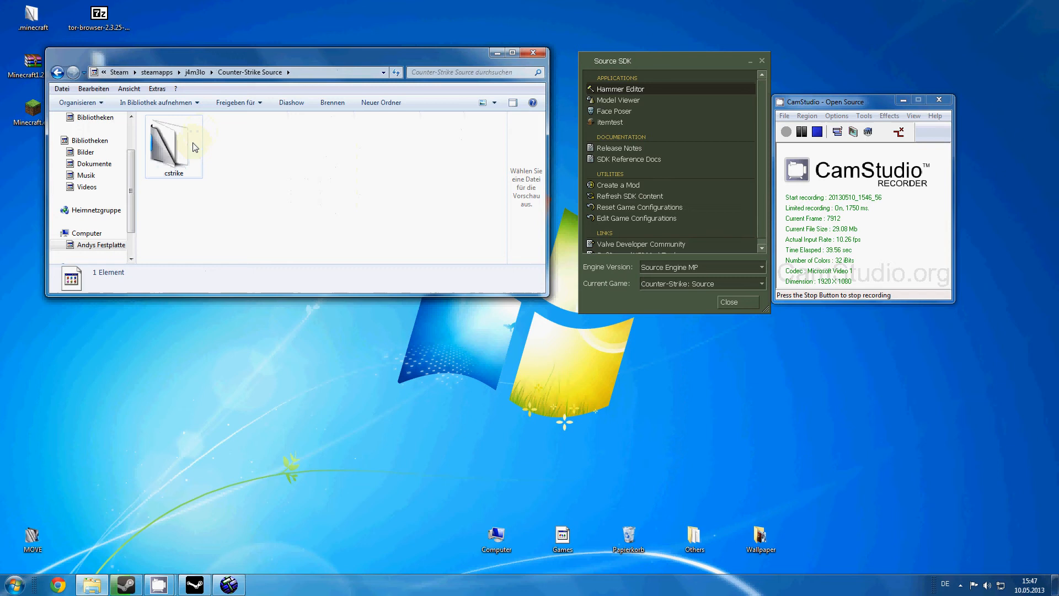
double_click(173, 147)
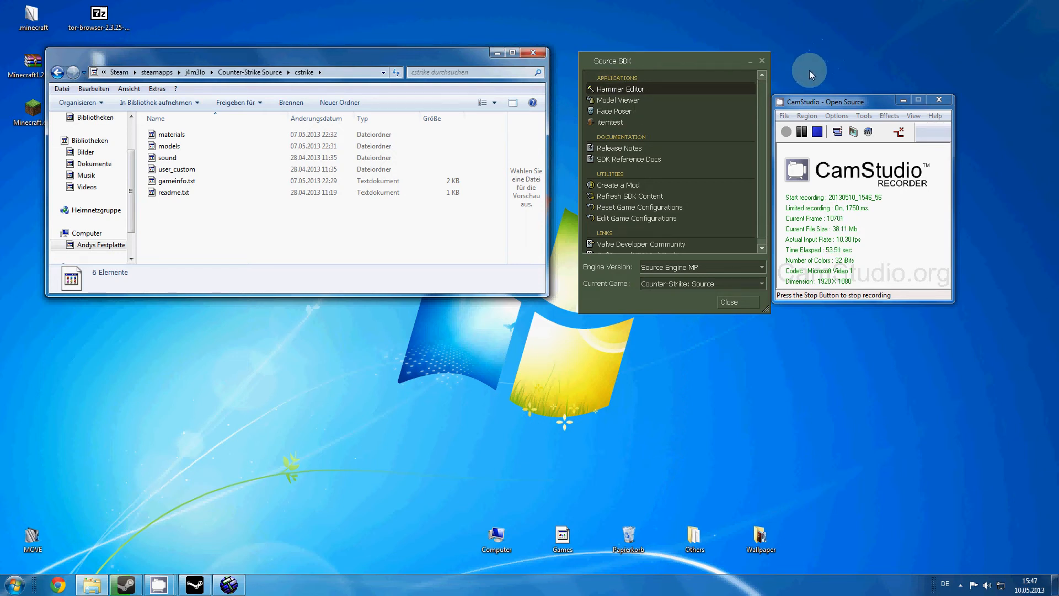
mouse_move(762, 118)
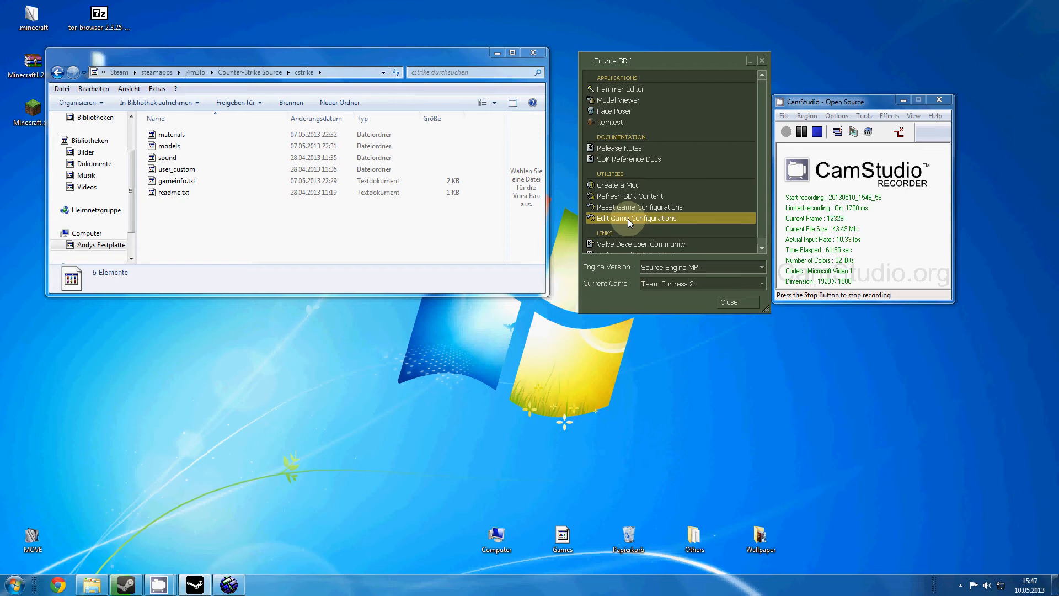
Choose Counter-Strike: Source as the current game configuration and confirm.
left_click(635, 218)
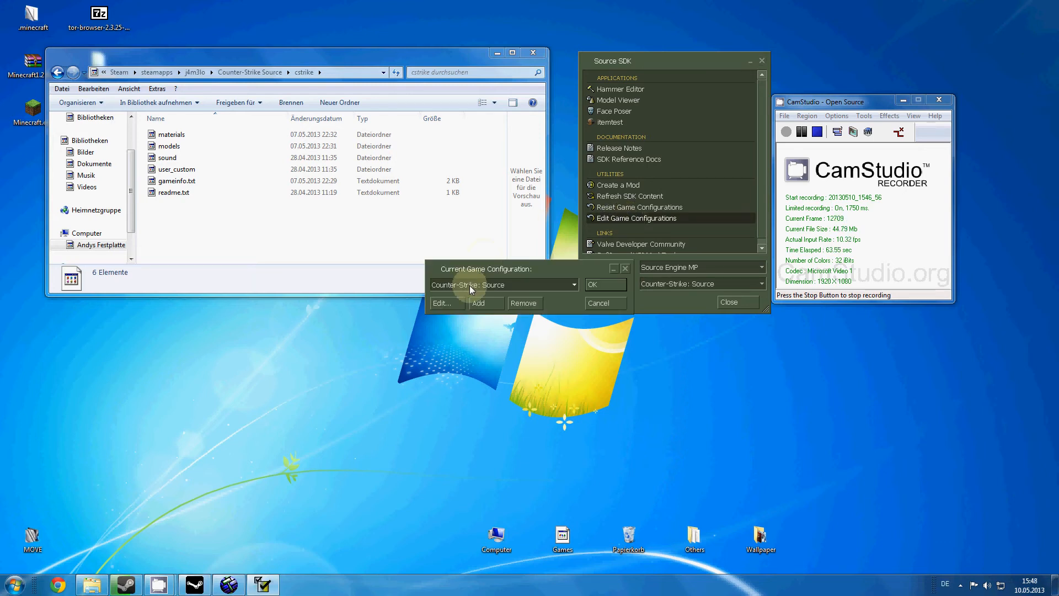
left_click(440, 303)
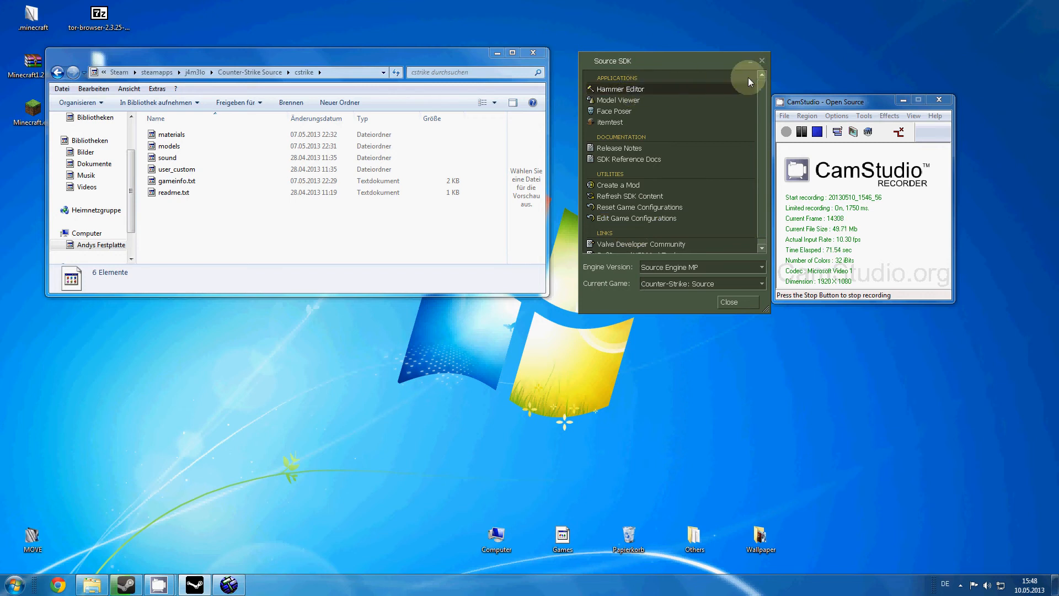
Launch Hammer and bring up the game data file picker in the orangebox bin folder.
left_click(619, 88)
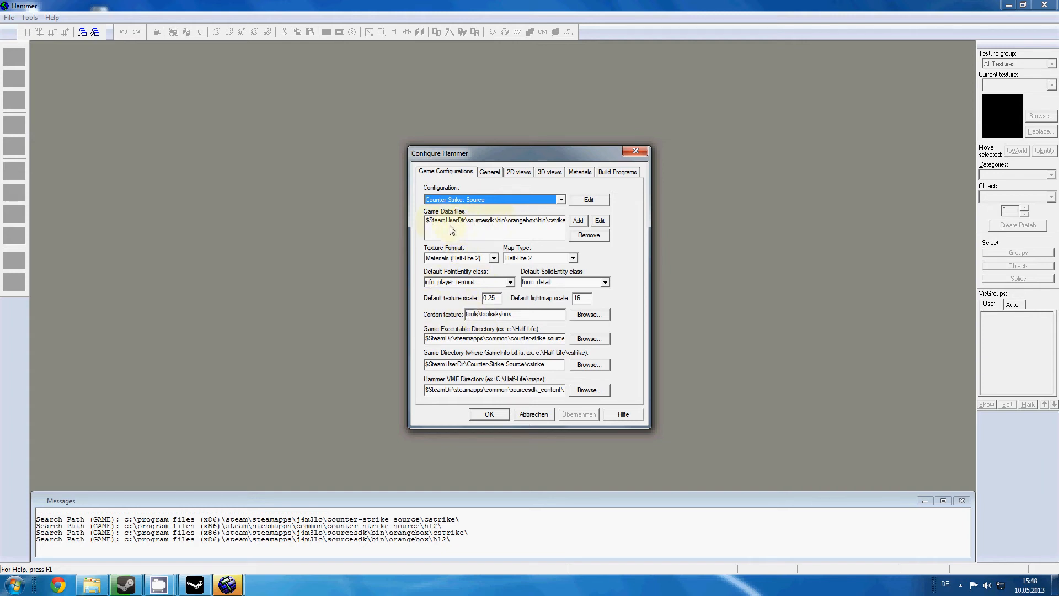
left_click(577, 221)
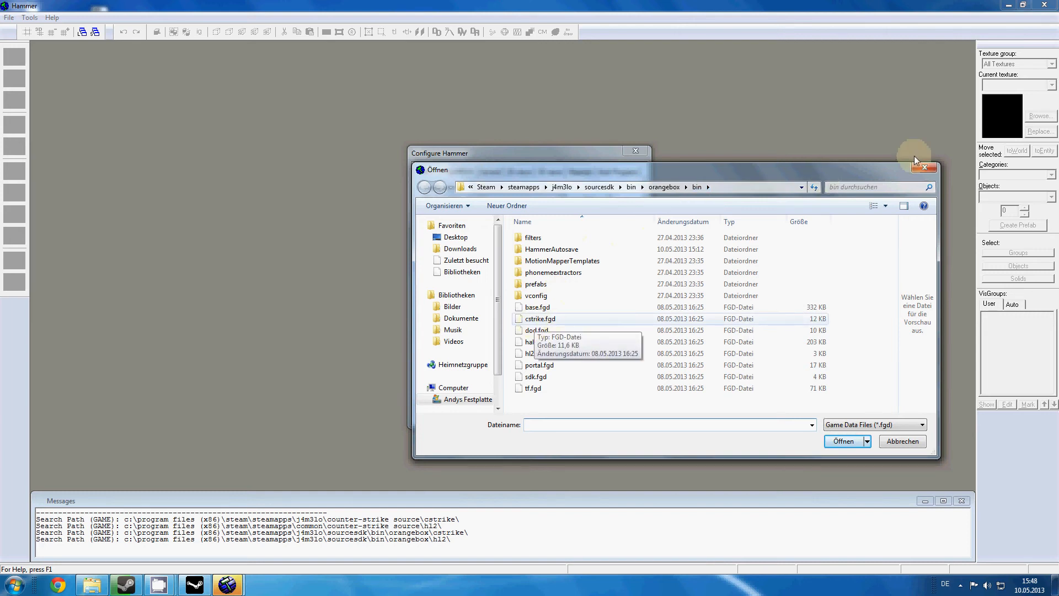
Dismiss the file picker, keeping the orangebox bin cstrike .fgd as game data file.
left_click(901, 441)
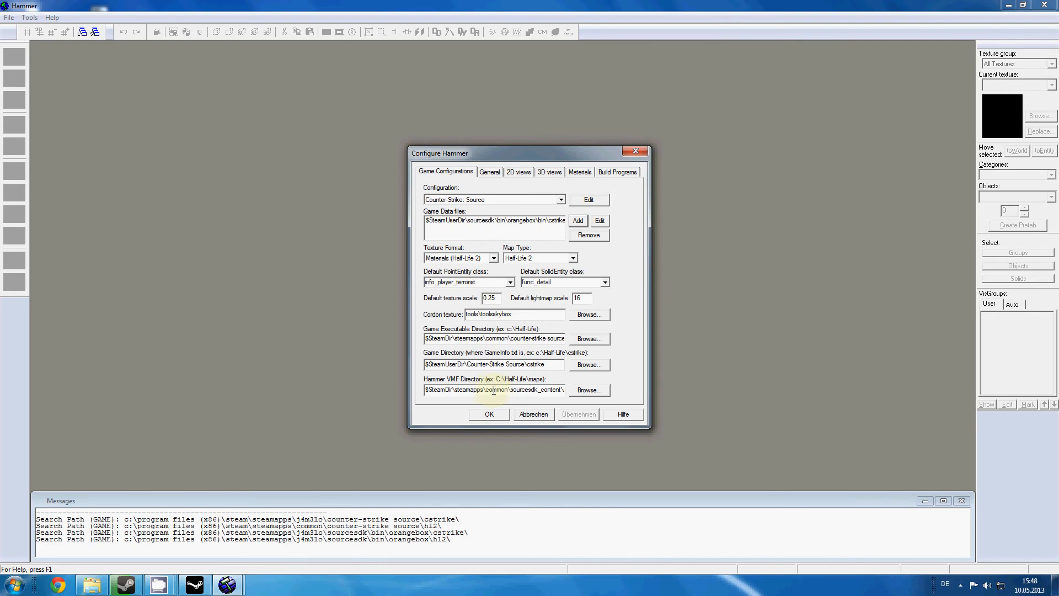
Review the Build Programs paths into steamapps common and accept the configuration.
left_click(615, 172)
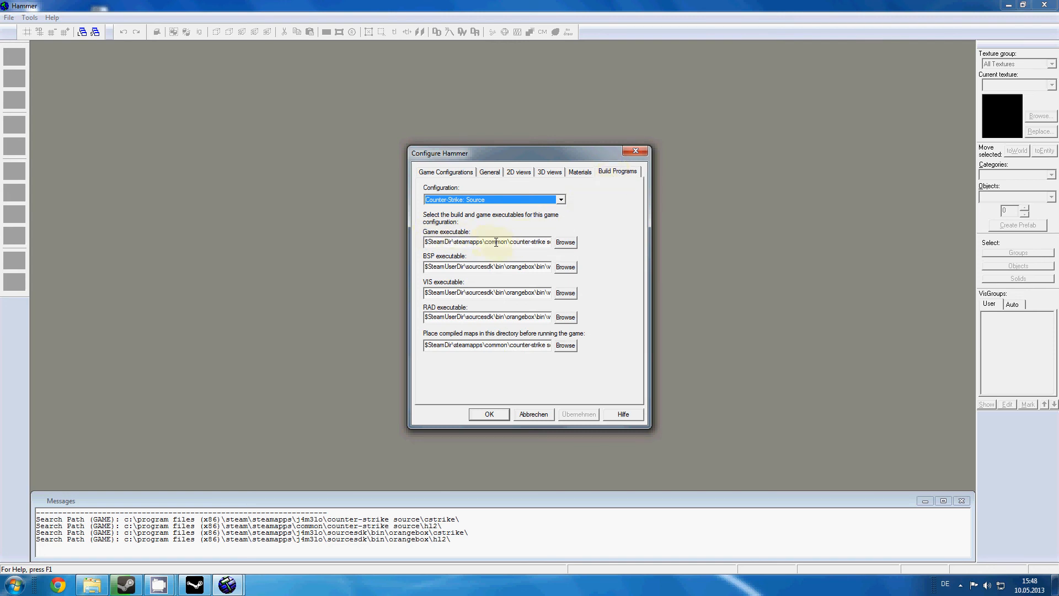
mouse_move(490, 297)
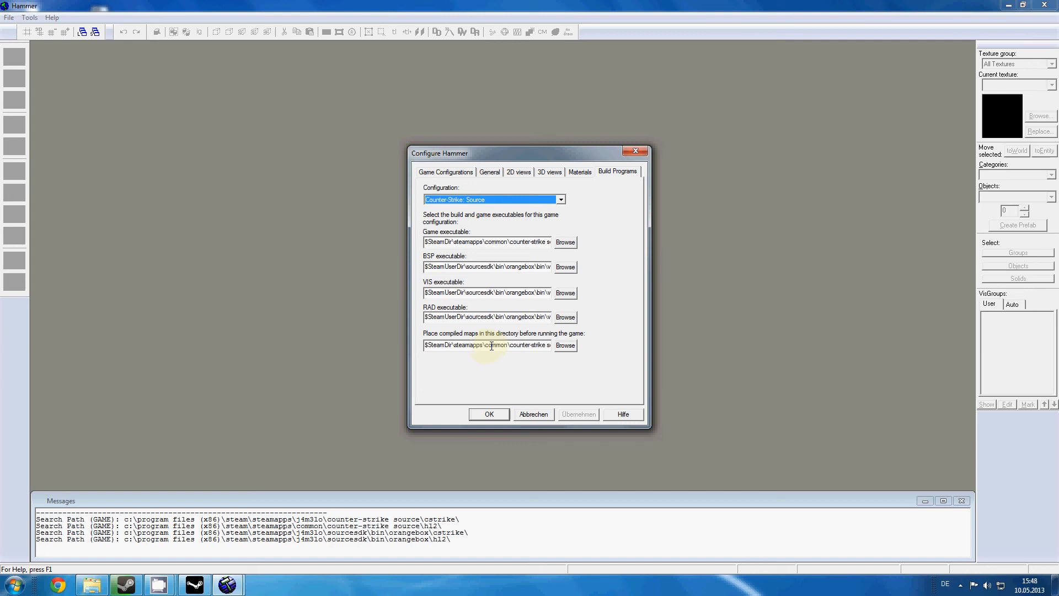
left_click(488, 413)
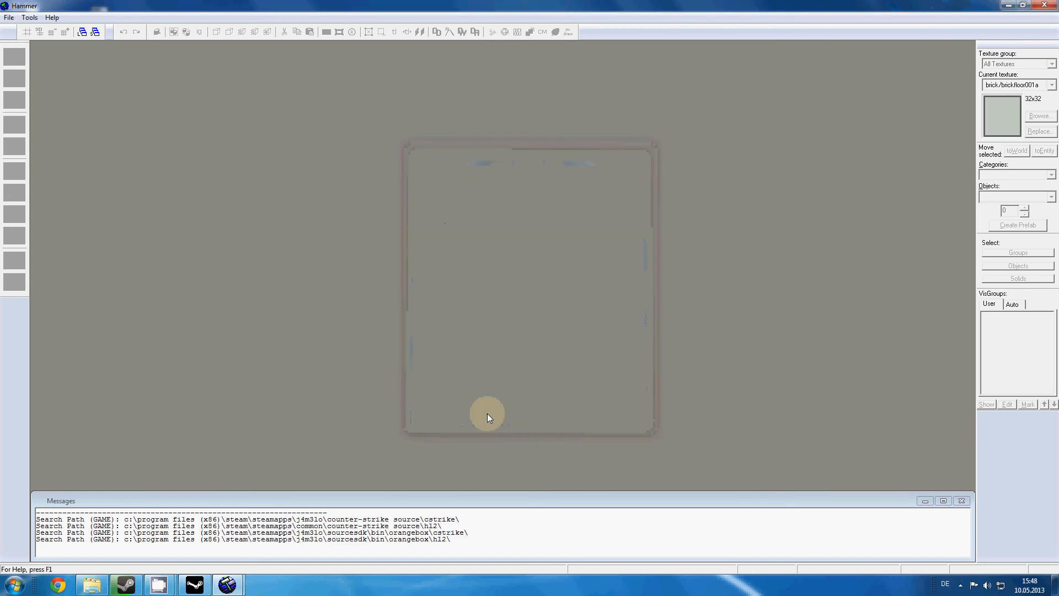